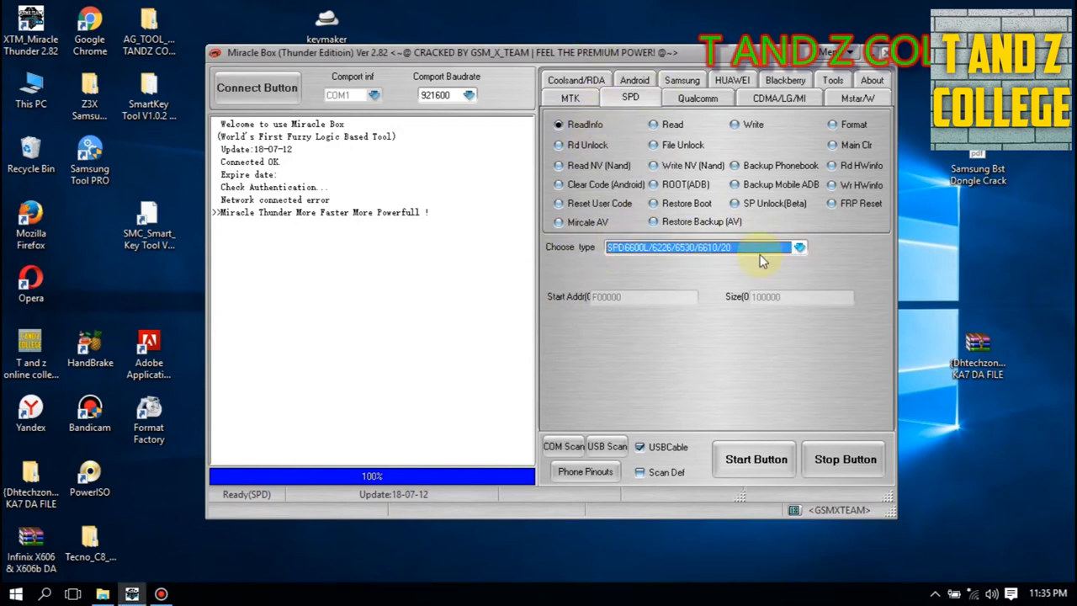
Start the SPD Read Info operation with the SPD6600L/6226/6530/6610/20 chip type
click(754, 458)
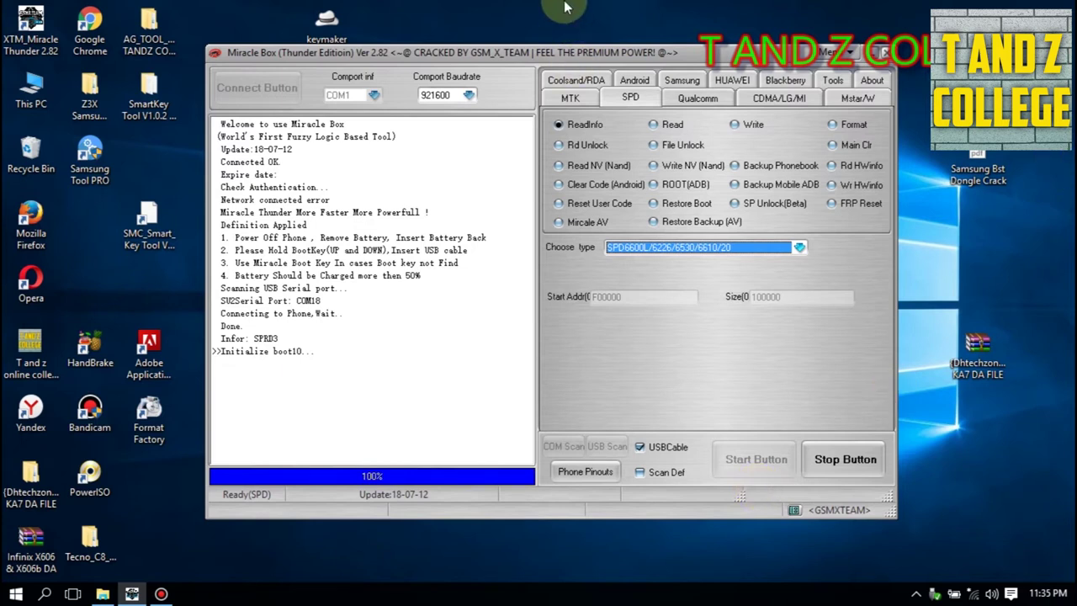
mouse_move(333, 360)
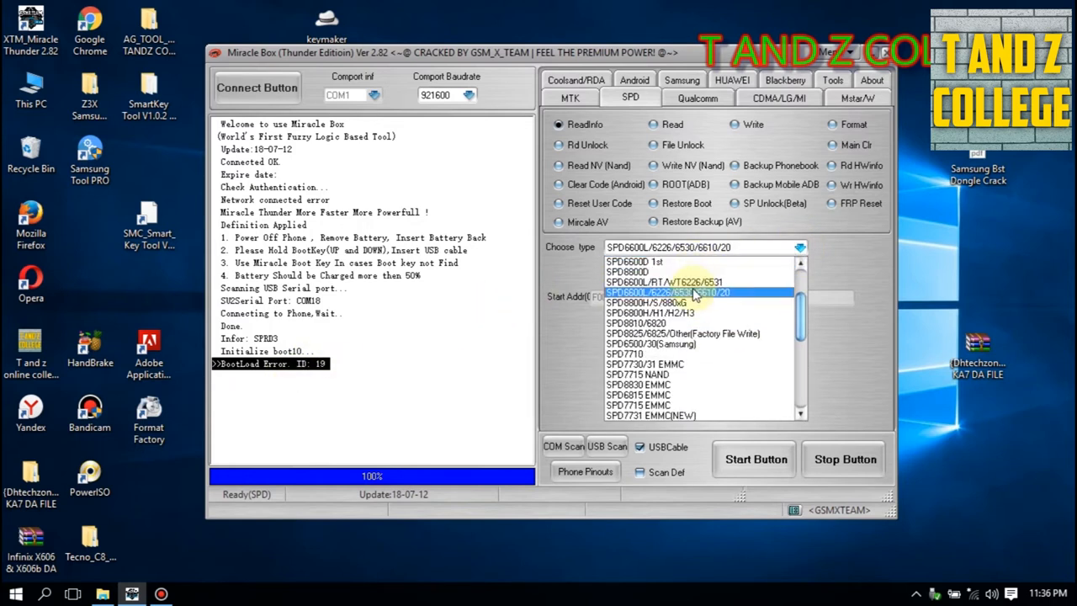
Switch the chip type to SPD6600L/RT/A/T6226/6531 and retry the read twice
click(676, 283)
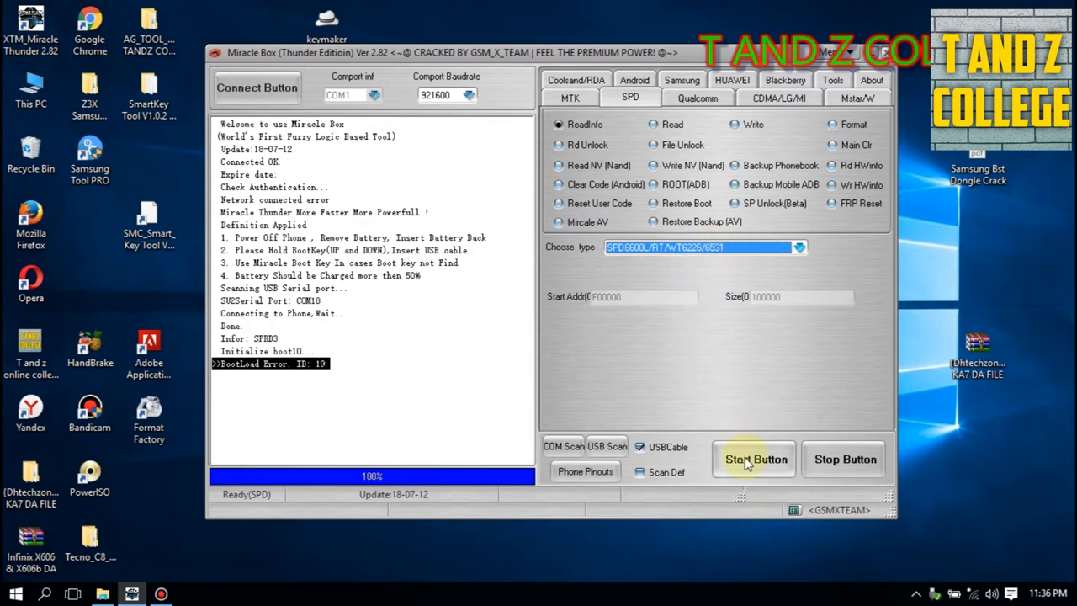
click(754, 459)
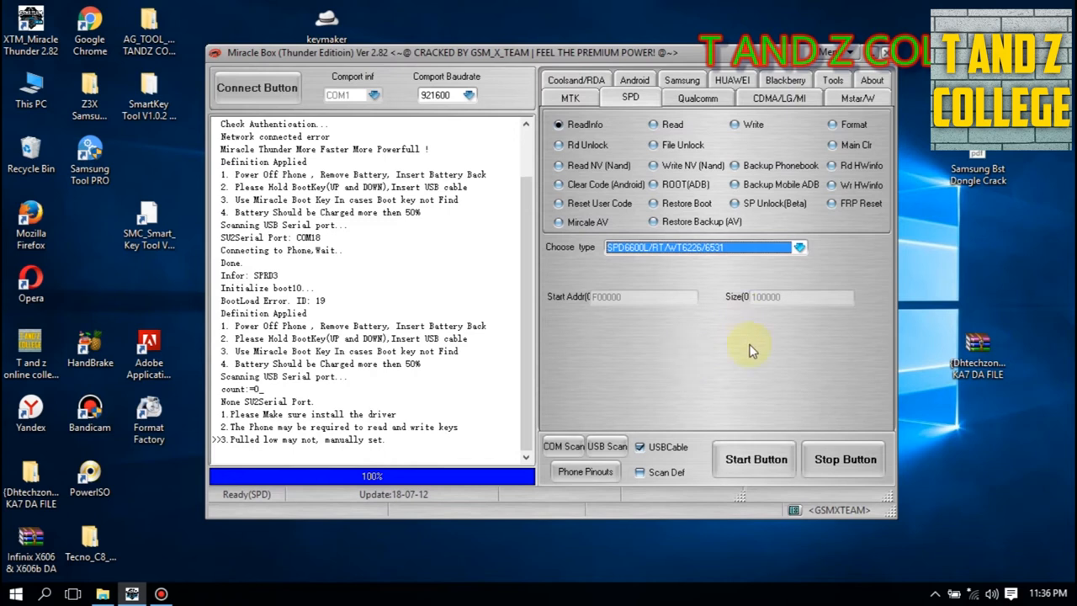
click(753, 457)
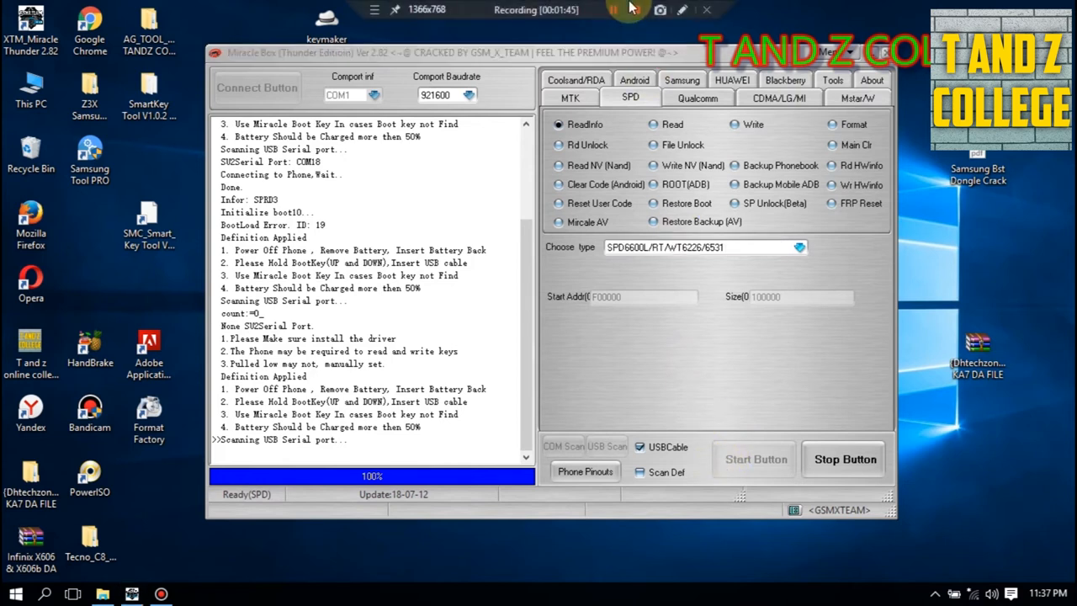
Retry the read, which reaches COM38 but ends in BootLoad Error ID 19 again
click(754, 458)
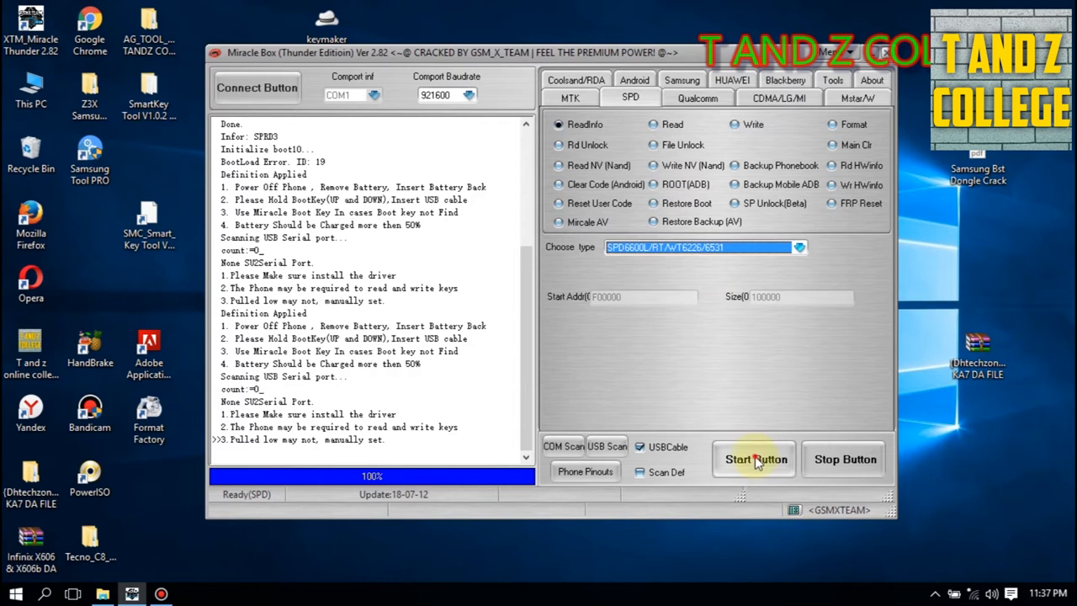
click(754, 457)
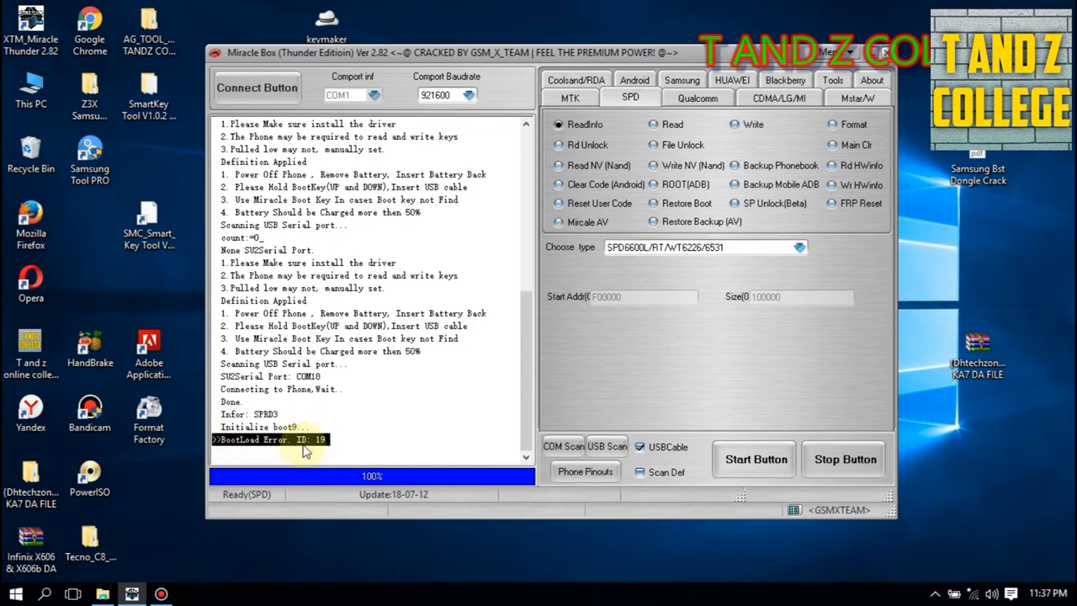
click(801, 249)
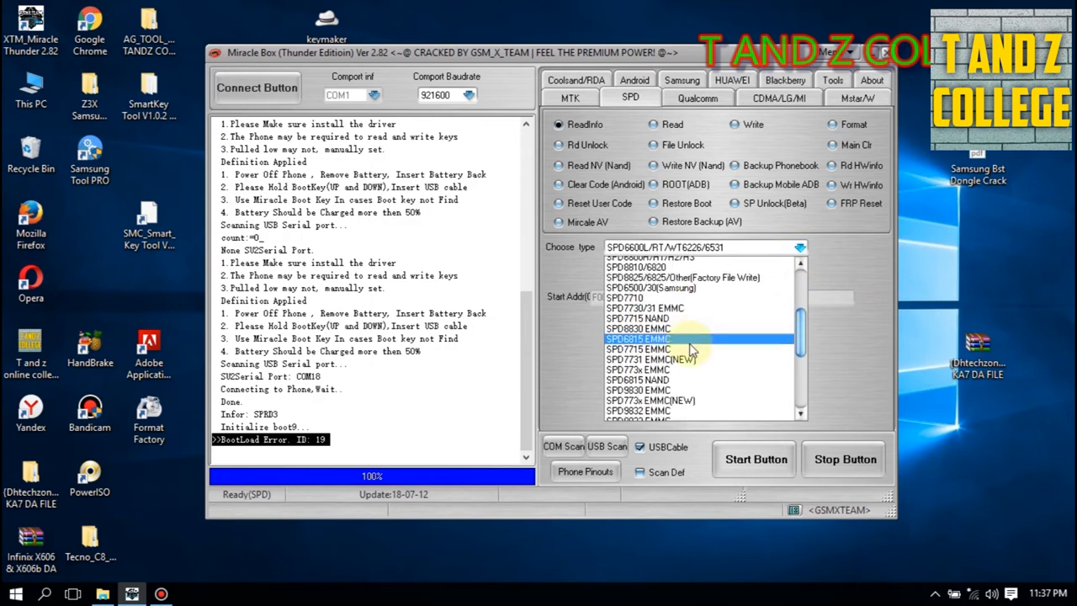
Choose the SPD6820 SP chip type and start a fresh read with it
scroll(down, 3)
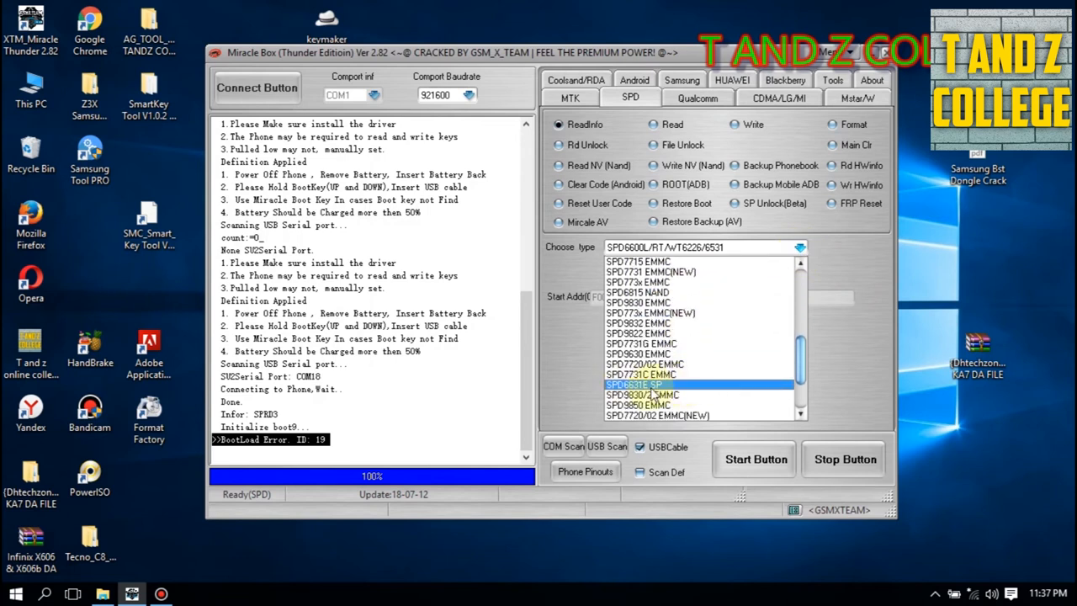
click(634, 384)
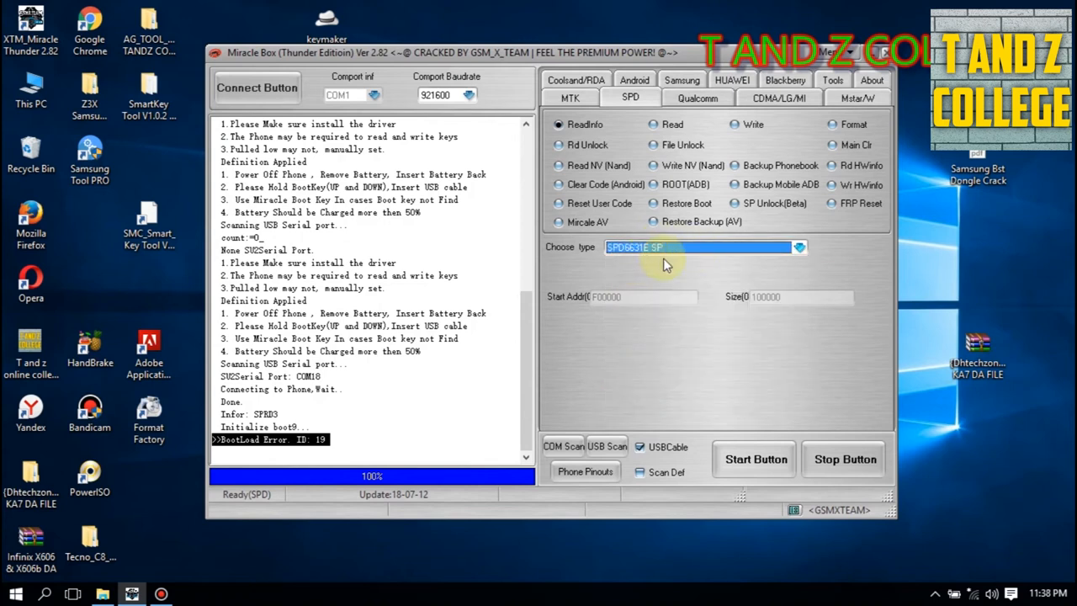
mouse_move(754, 422)
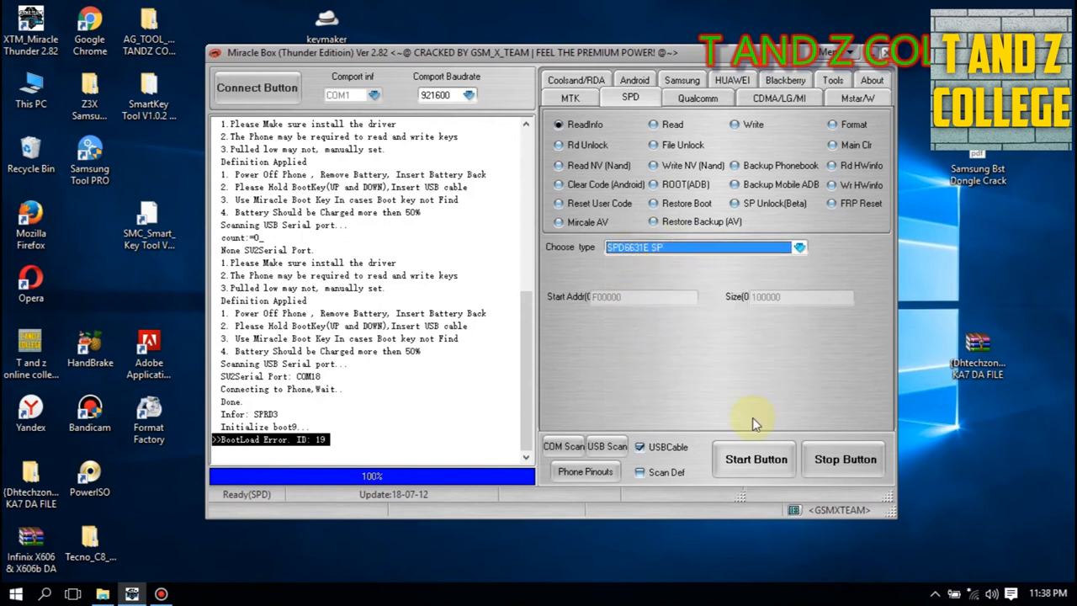
click(754, 460)
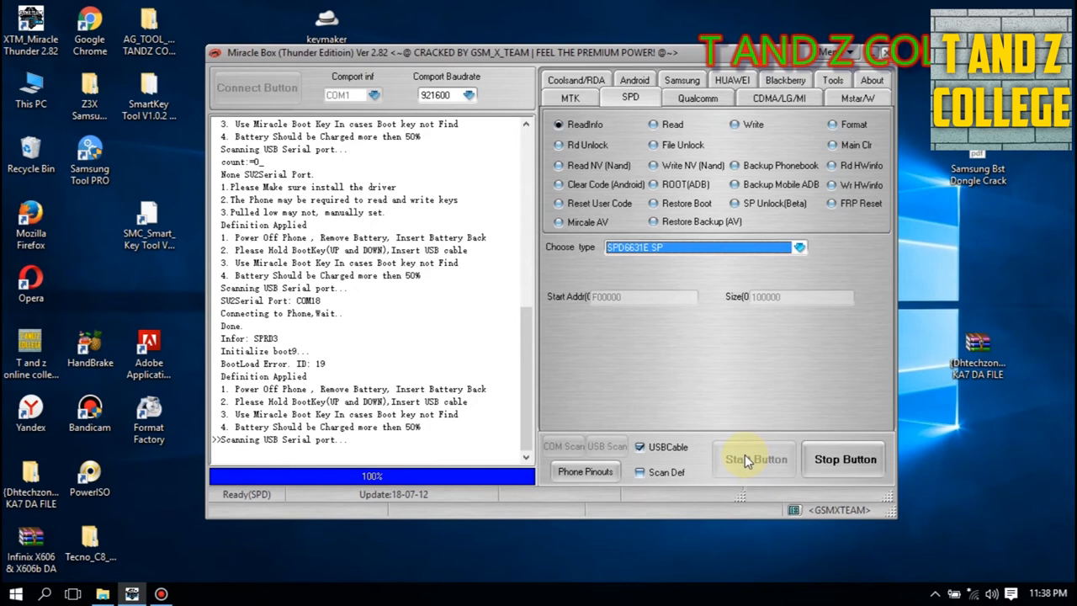
Retry the SPD6820 SP read, then abort the stalled serial-port scan
click(754, 457)
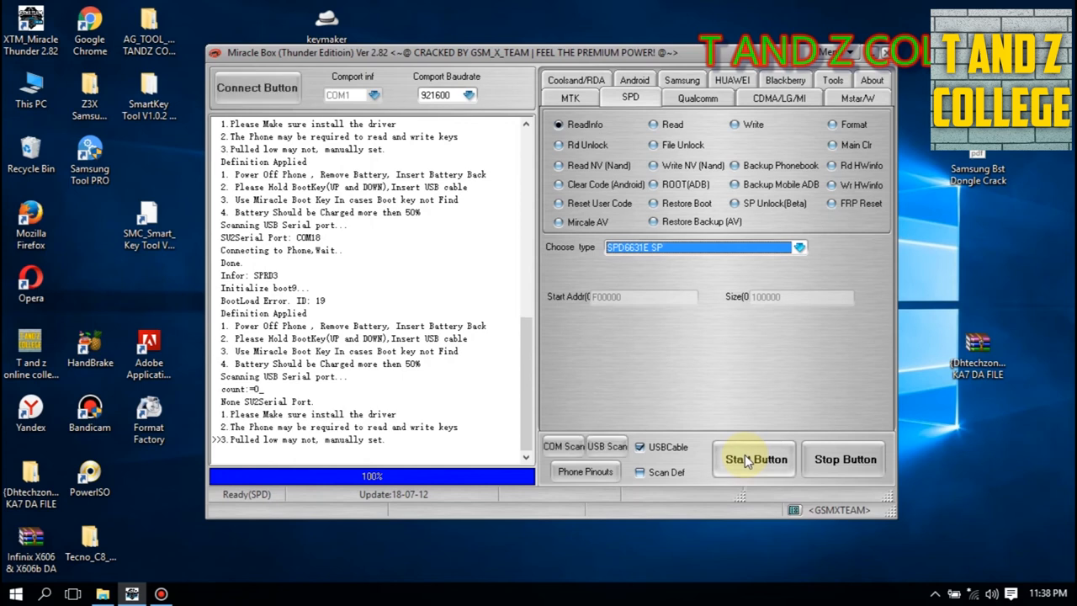
click(754, 457)
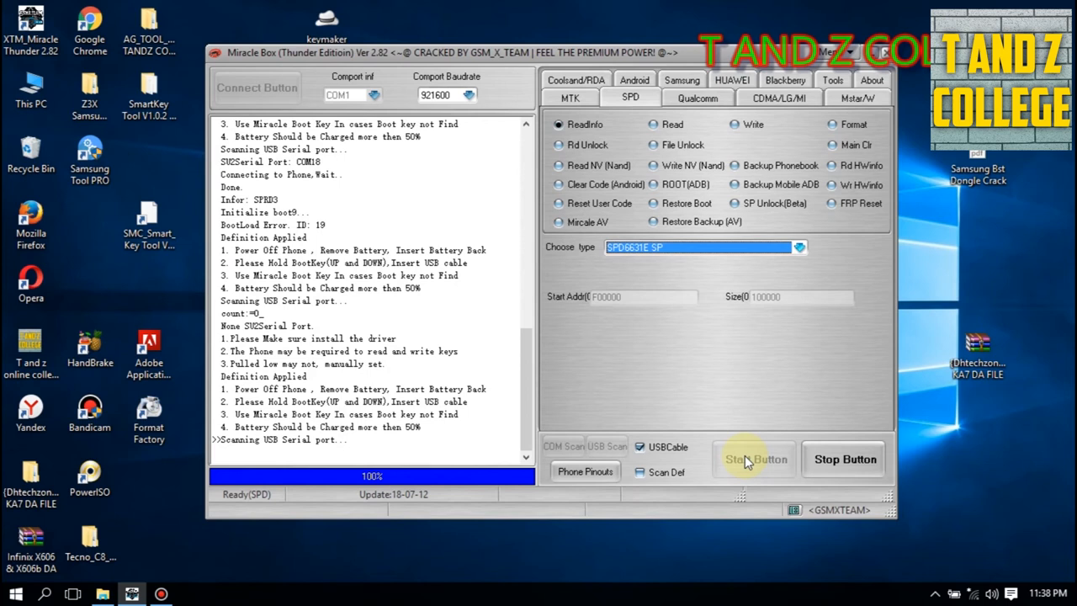
mouse_move(808, 461)
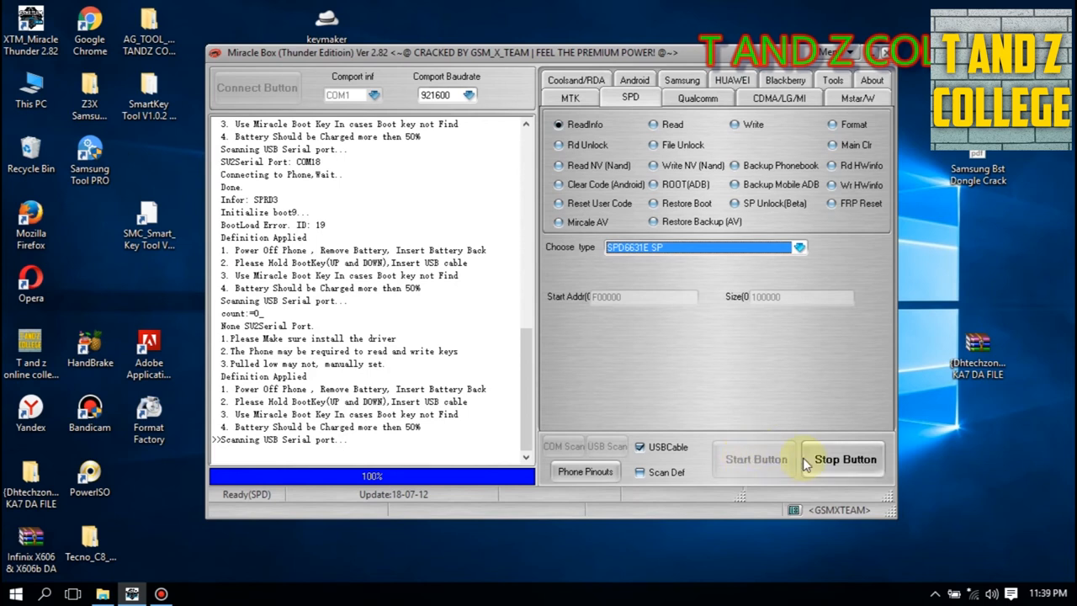
click(844, 457)
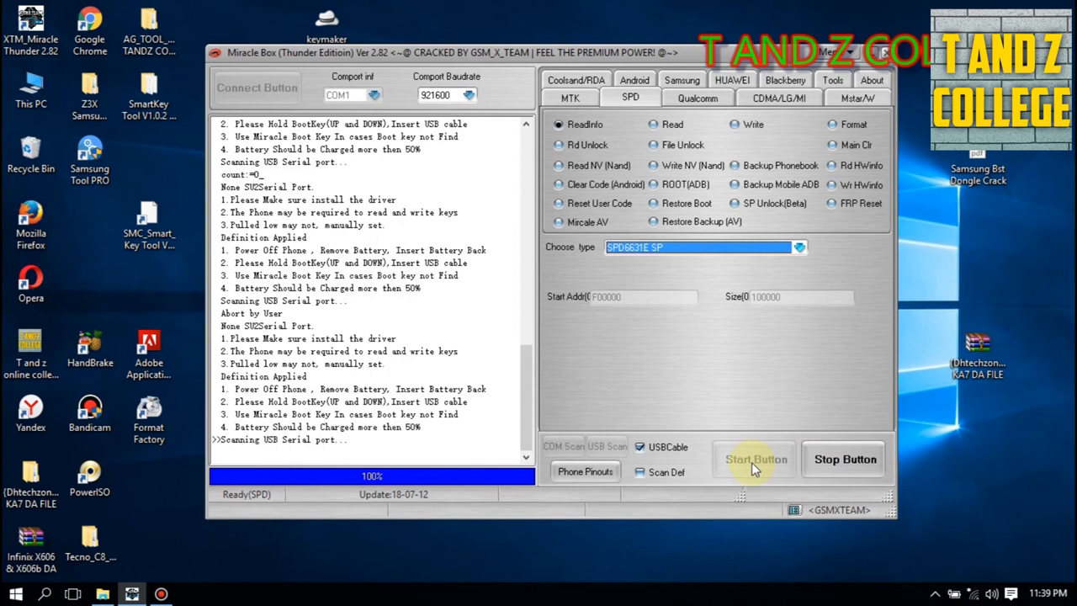
Restart the read so the phone connects on COM19 and its 6531E CPU and NOR flash are identified
click(754, 458)
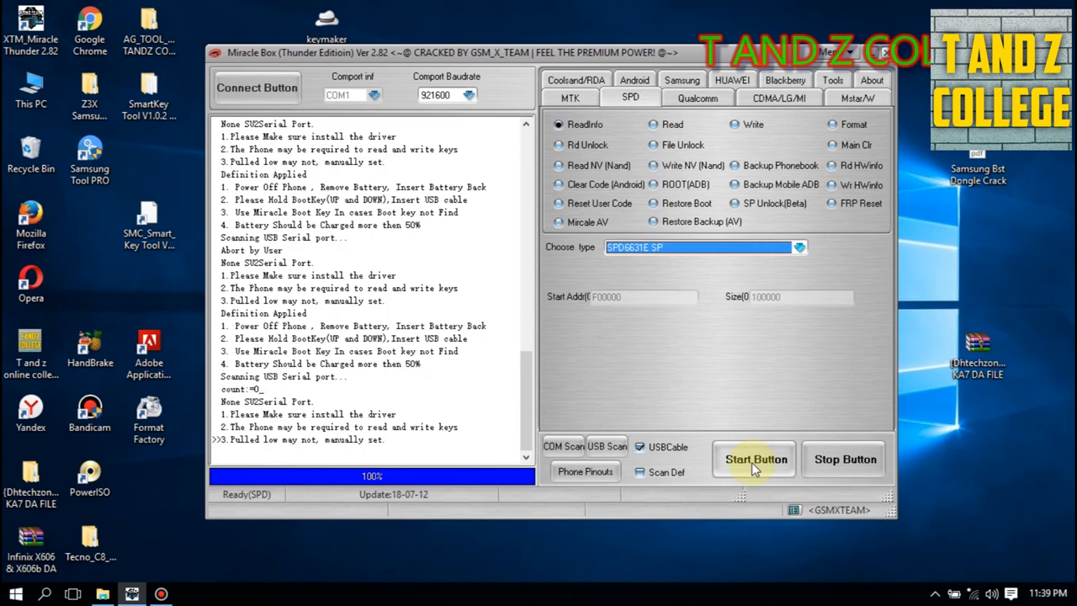
click(754, 458)
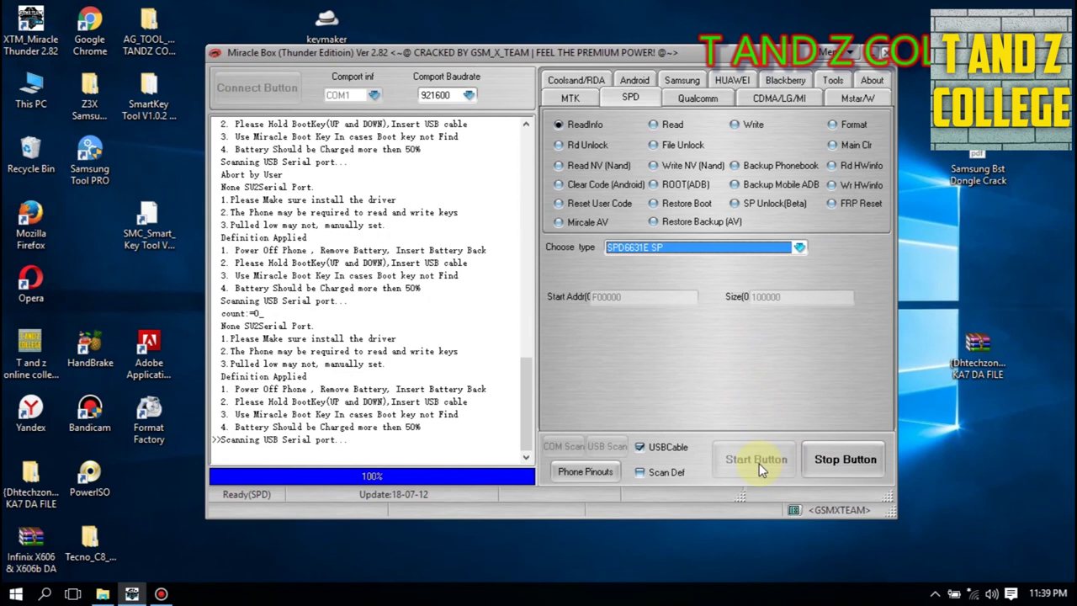
mouse_move(753, 474)
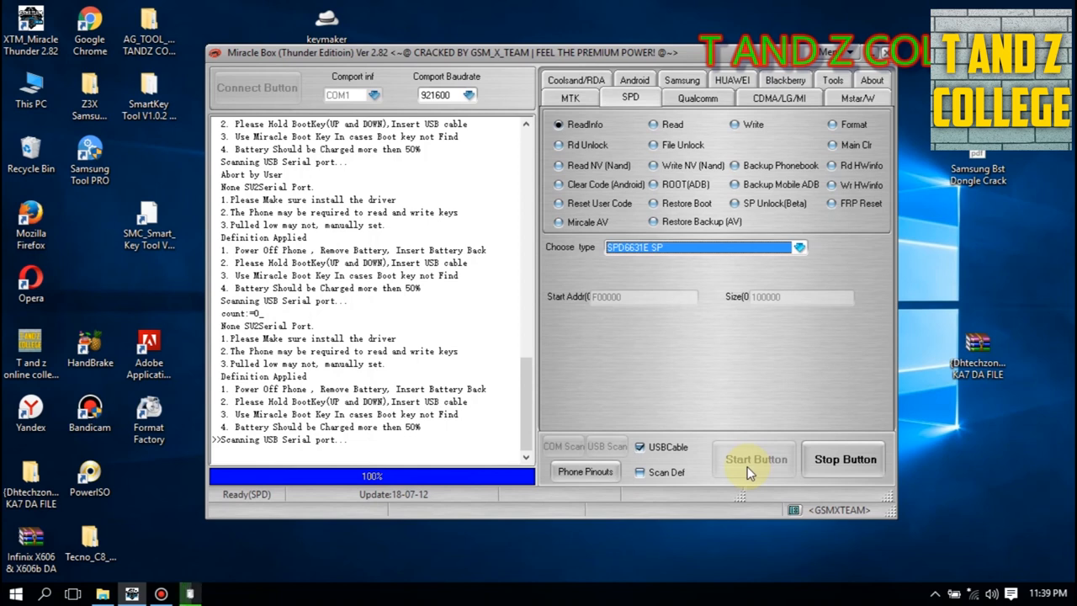
click(754, 460)
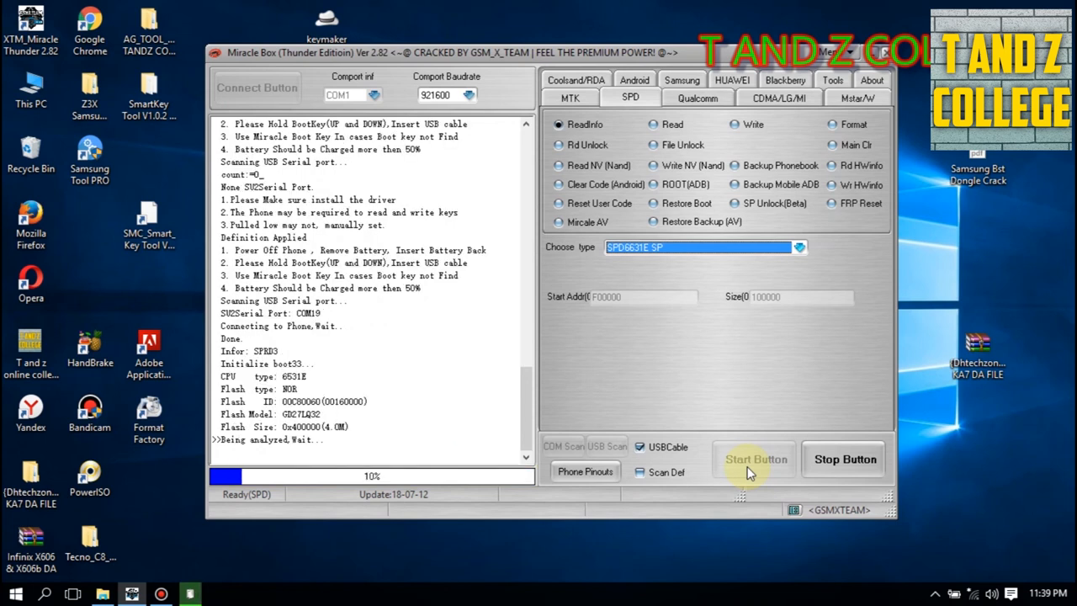